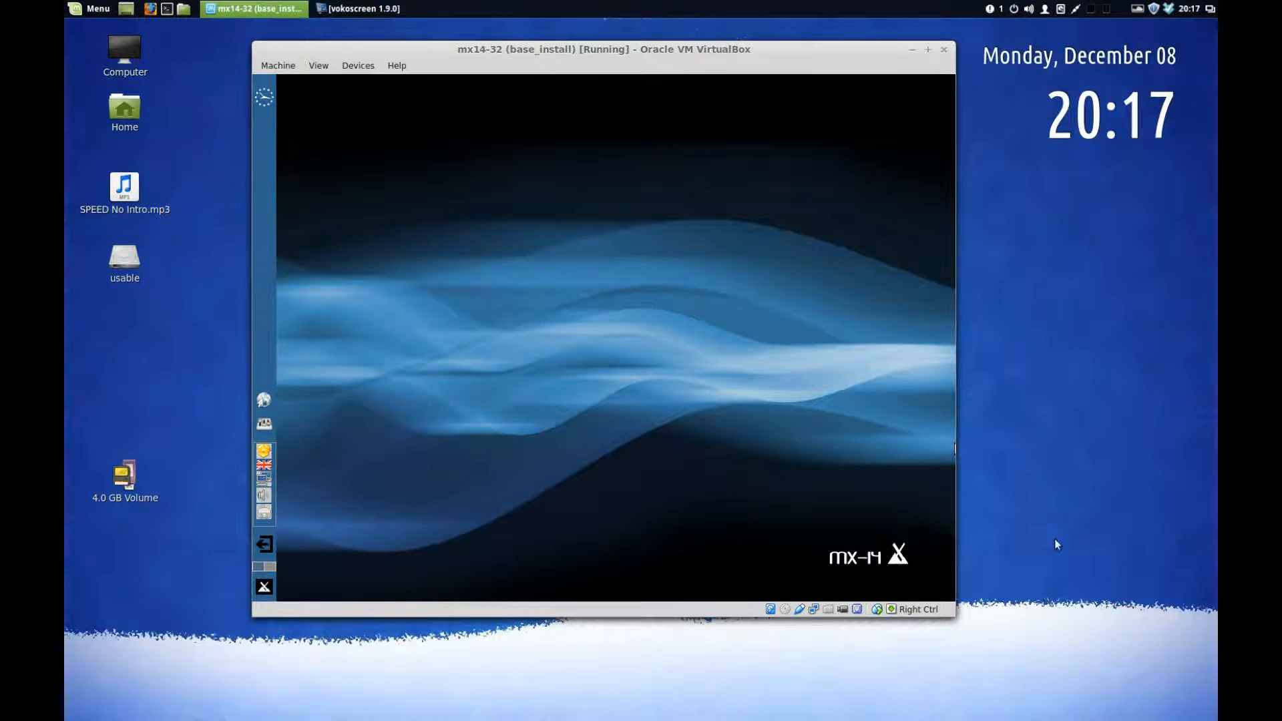
{"action": "mouse_move", "coordinate": [1003, 620]}
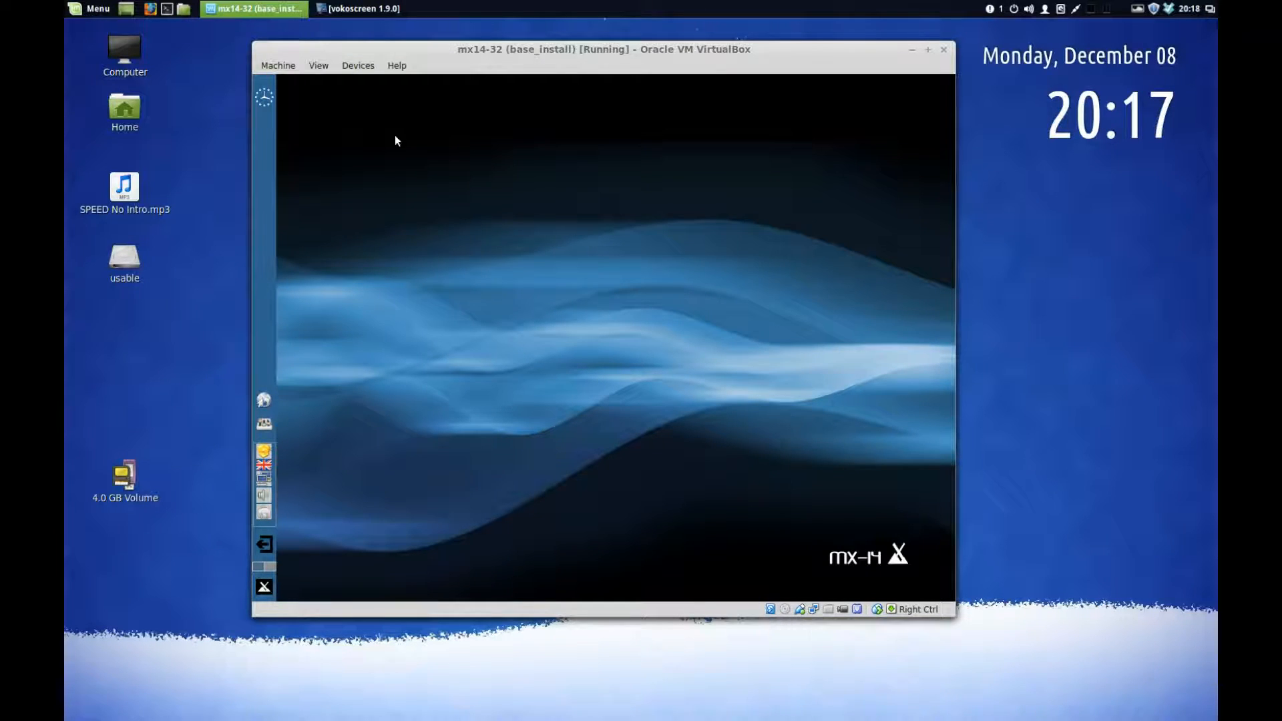
Insert the Guest Additions CD image into the running MX-14 VM from the Devices menu
{"action": "left_click", "coordinate": [358, 65]}
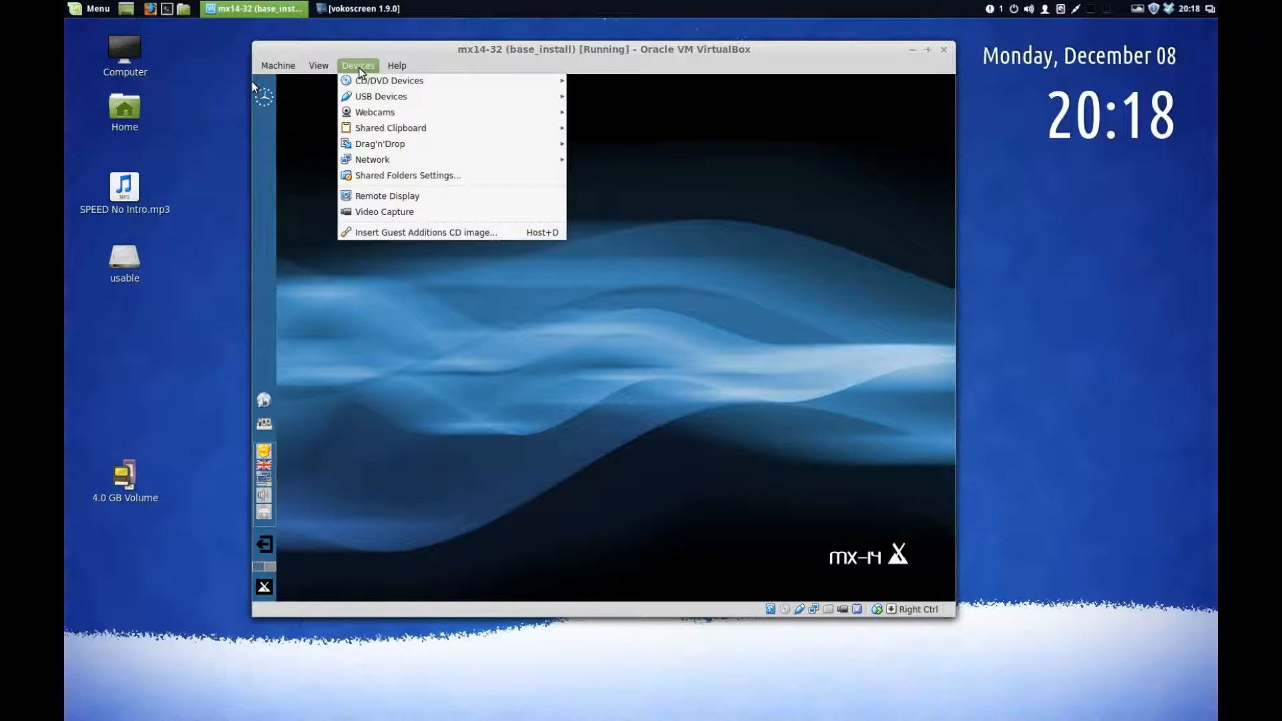
{"action": "mouse_move", "coordinate": [384, 195]}
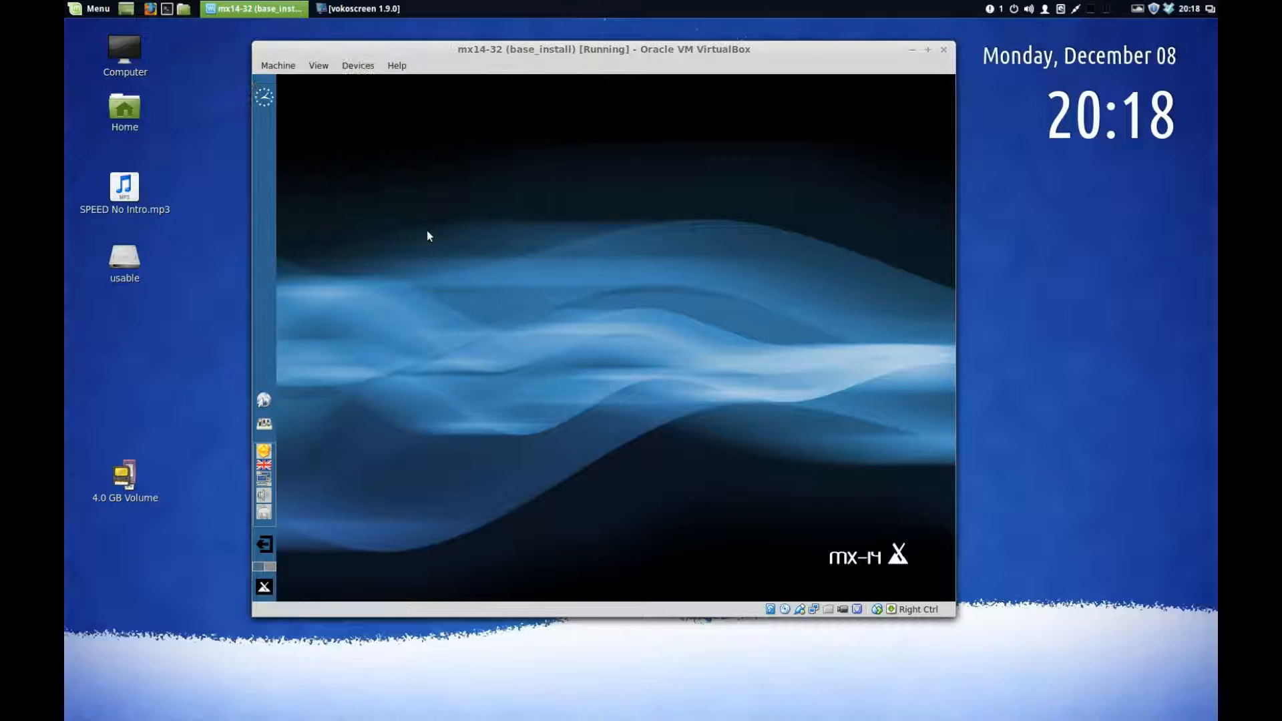
{"action": "mouse_move", "coordinate": [1064, 343]}
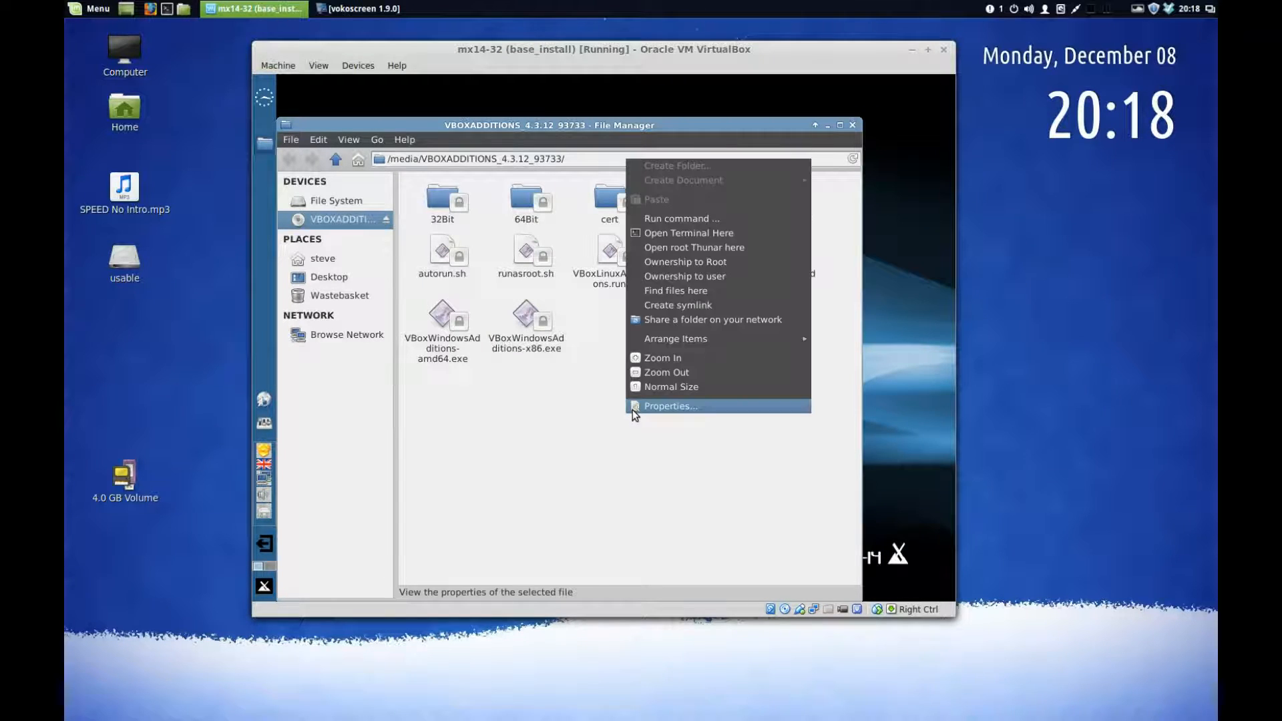
{"action": "mouse_move", "coordinate": [711, 232]}
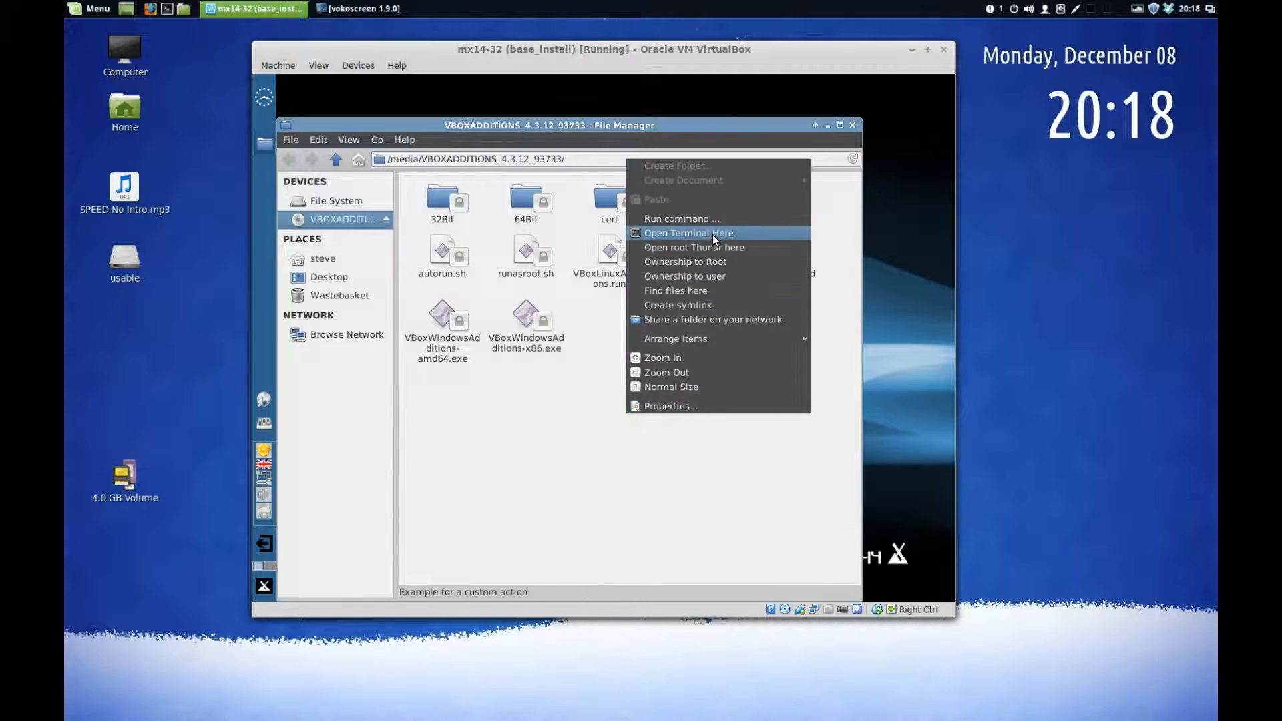
Start a terminal in the VBOXADDITIONS CD folder and select the VBoxLinuxAdditions.run installer
{"action": "left_click", "coordinate": [686, 233]}
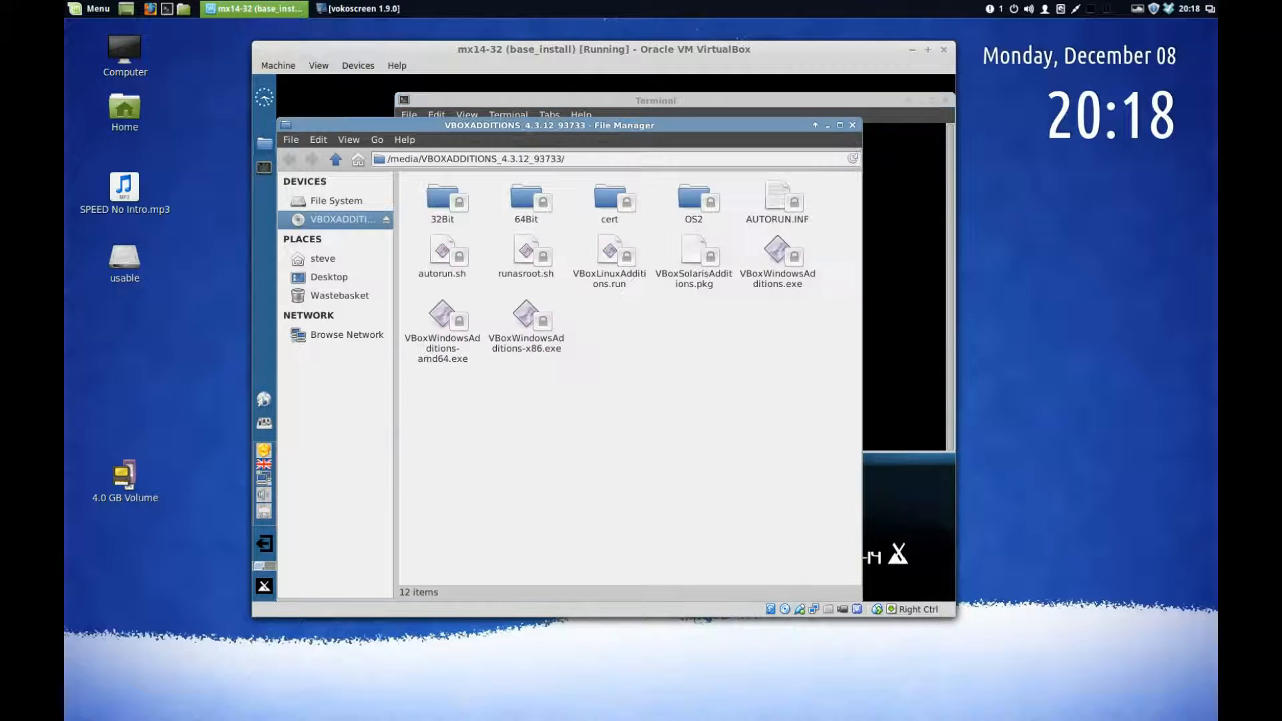
{"action": "left_click", "coordinate": [609, 258]}
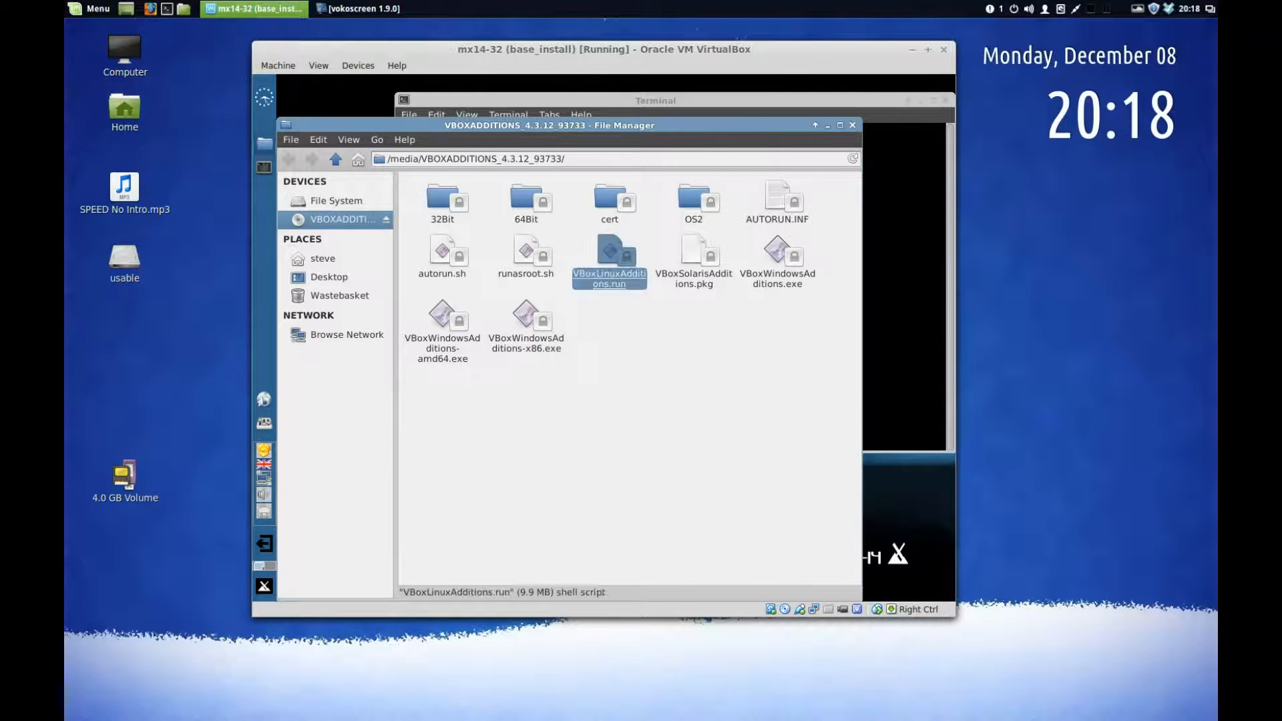
{"action": "right_click", "coordinate": [610, 258]}
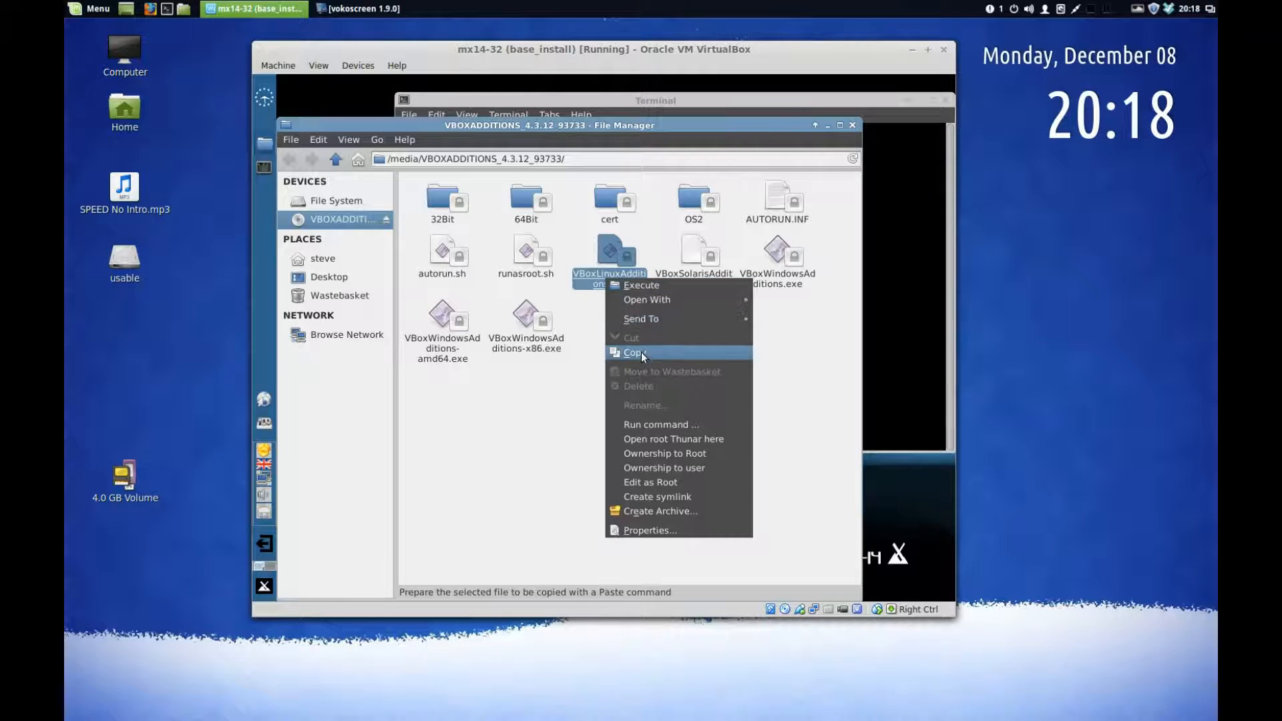
{"action": "mouse_move", "coordinate": [646, 415]}
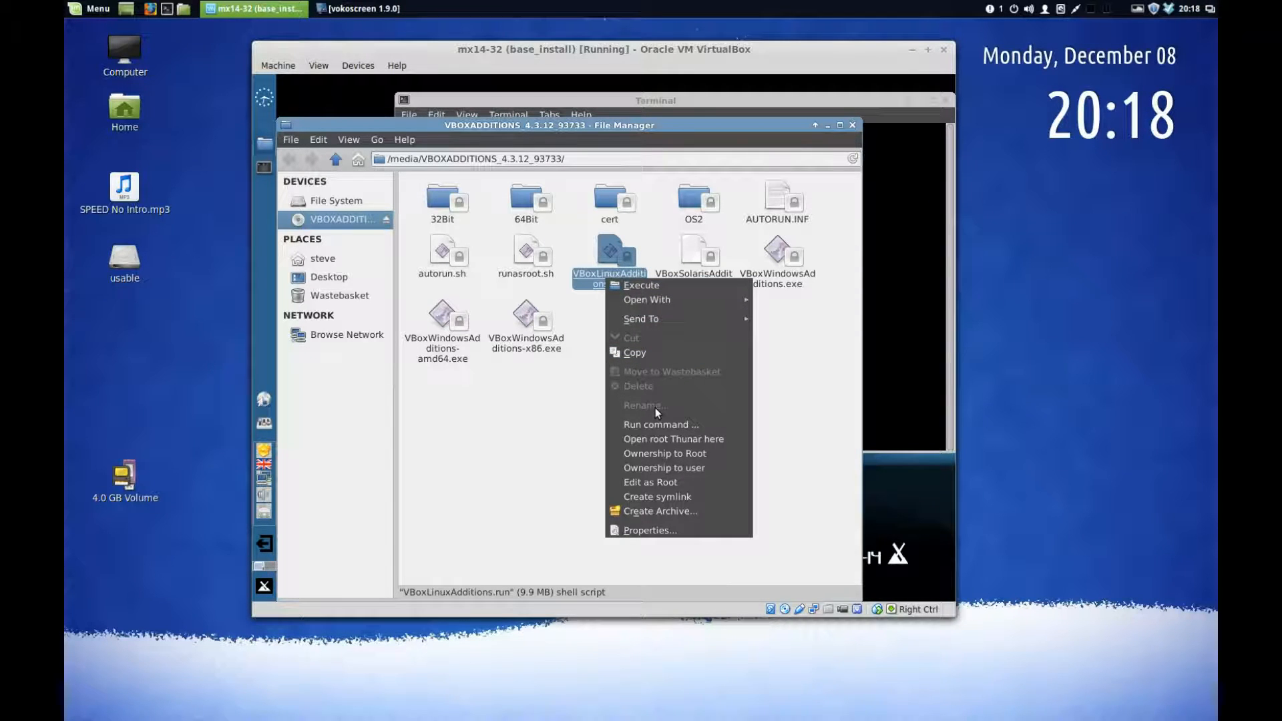
{"action": "left_click", "coordinate": [792, 136]}
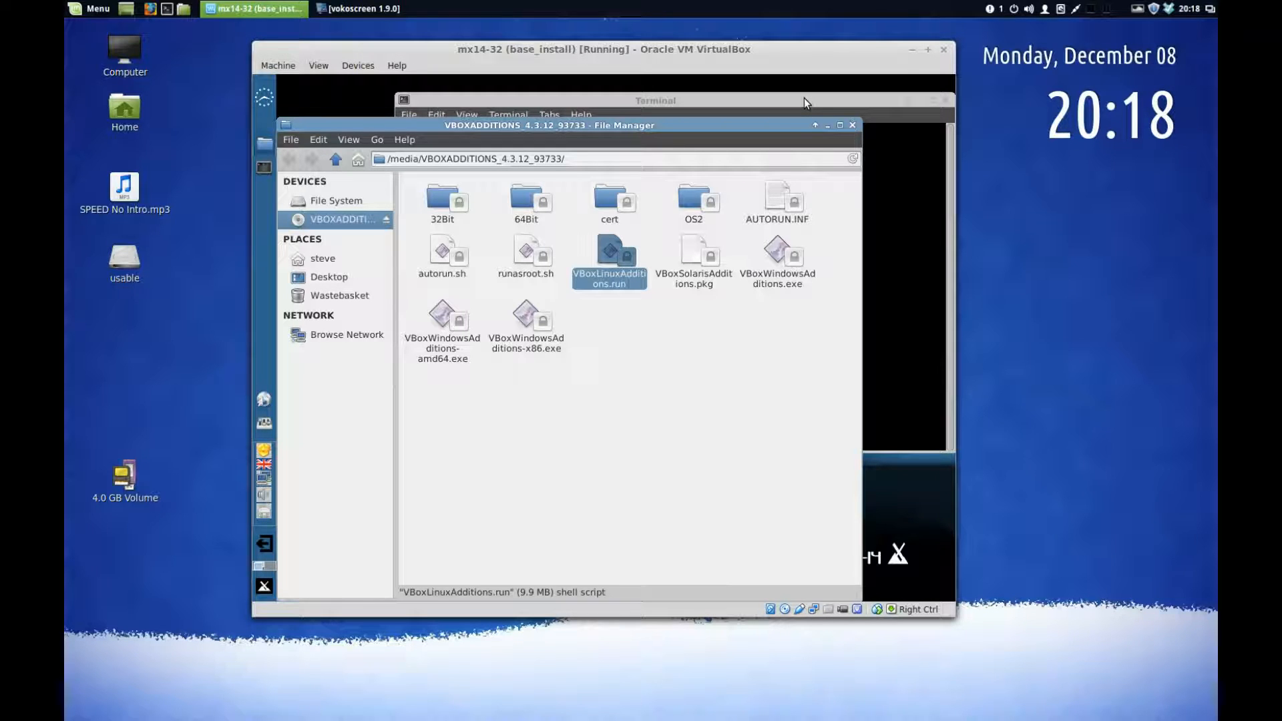
Enter the installer name VBoxLinuxAdditions.run at the terminal prompt, correcting a mistyped start
{"action": "left_click", "coordinate": [654, 100]}
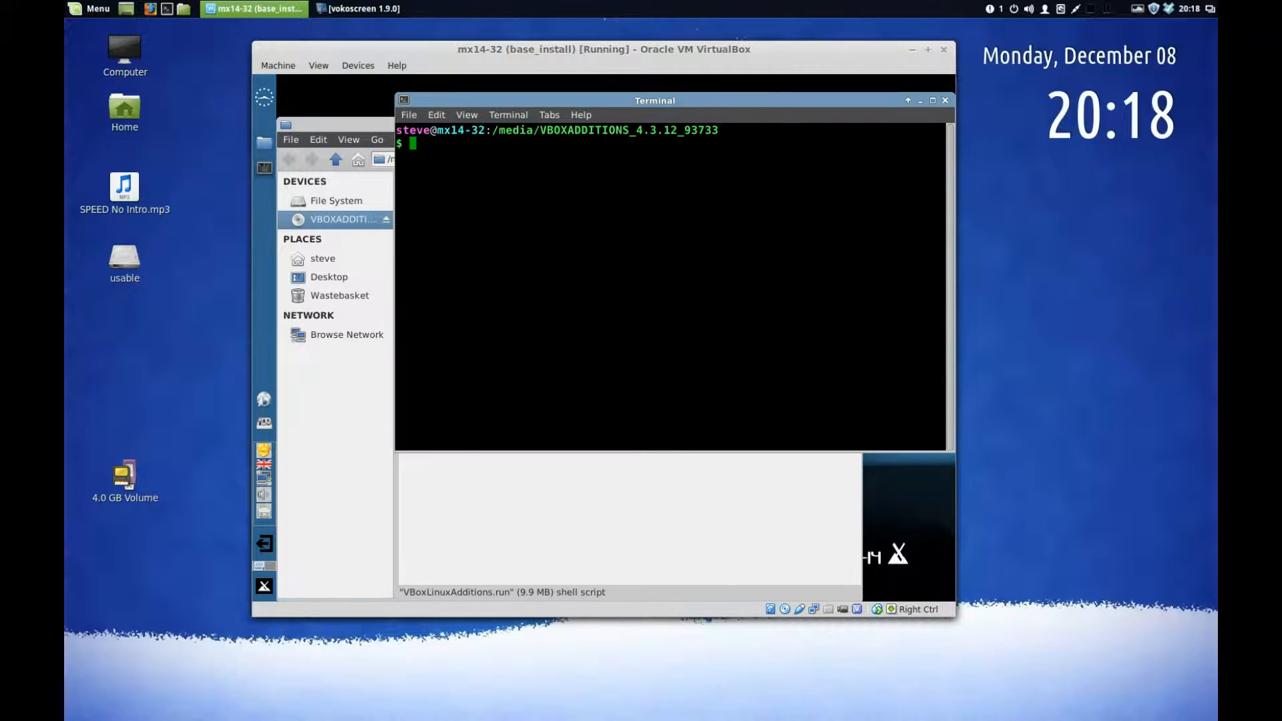
{"action": "type", "text": "Vb"}
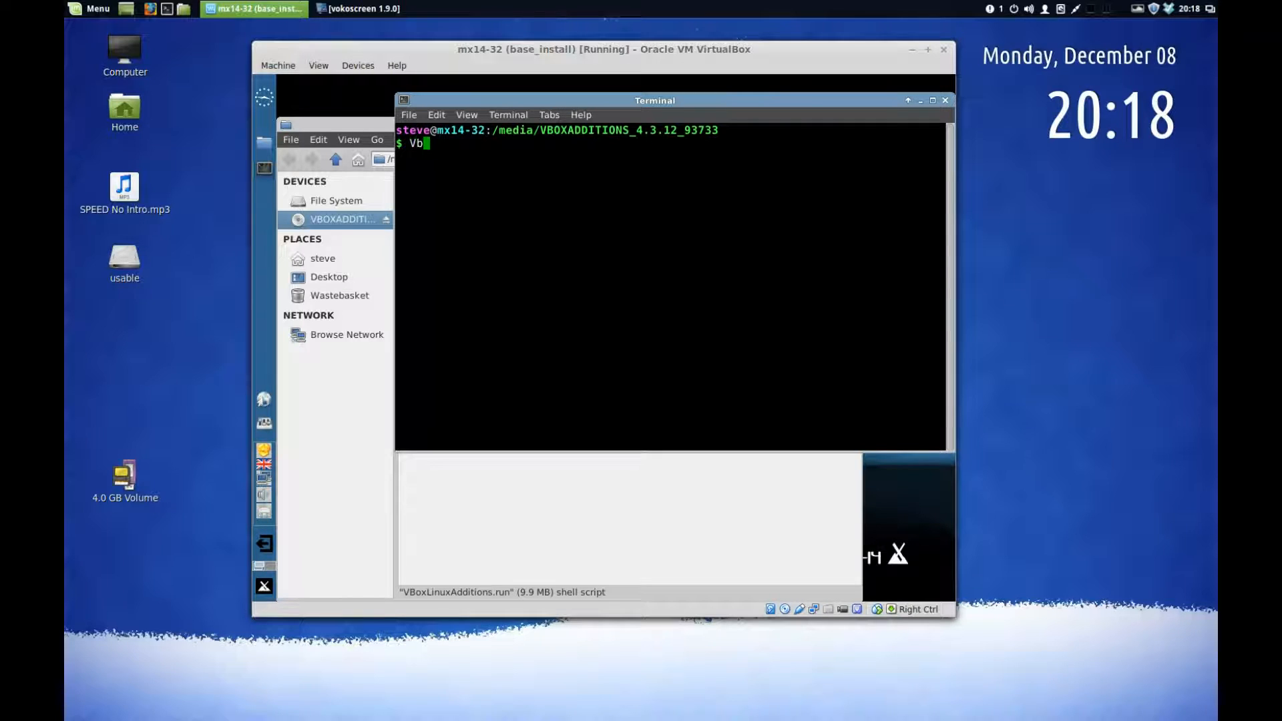
{"action": "type", "text": "ox"}
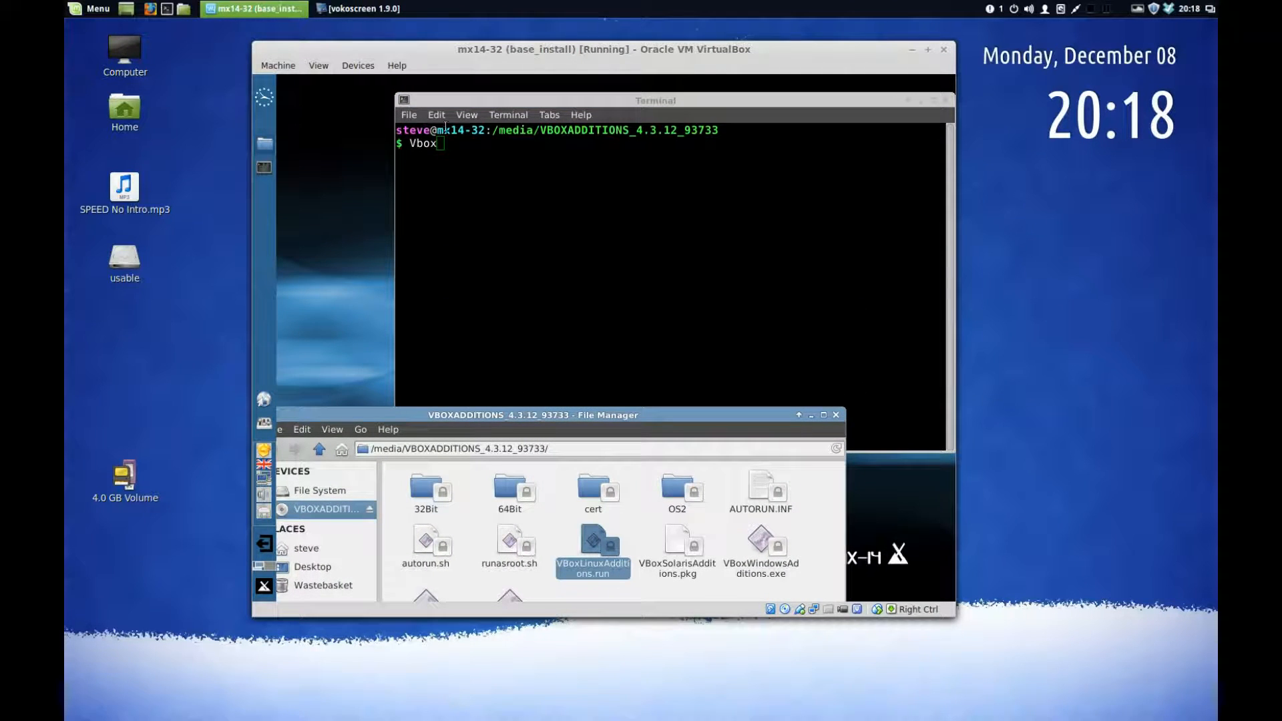
{"action": "left_click", "coordinate": [654, 100]}
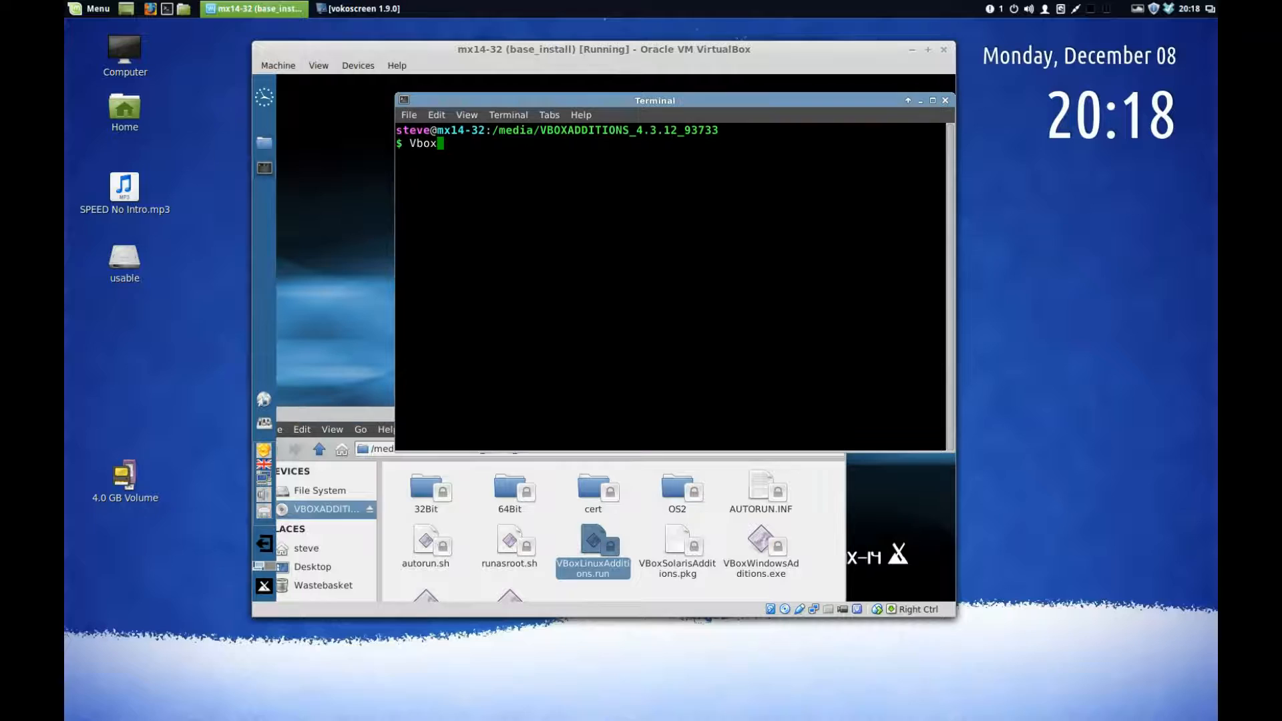
{"action": "key", "text": "BackSpace"}
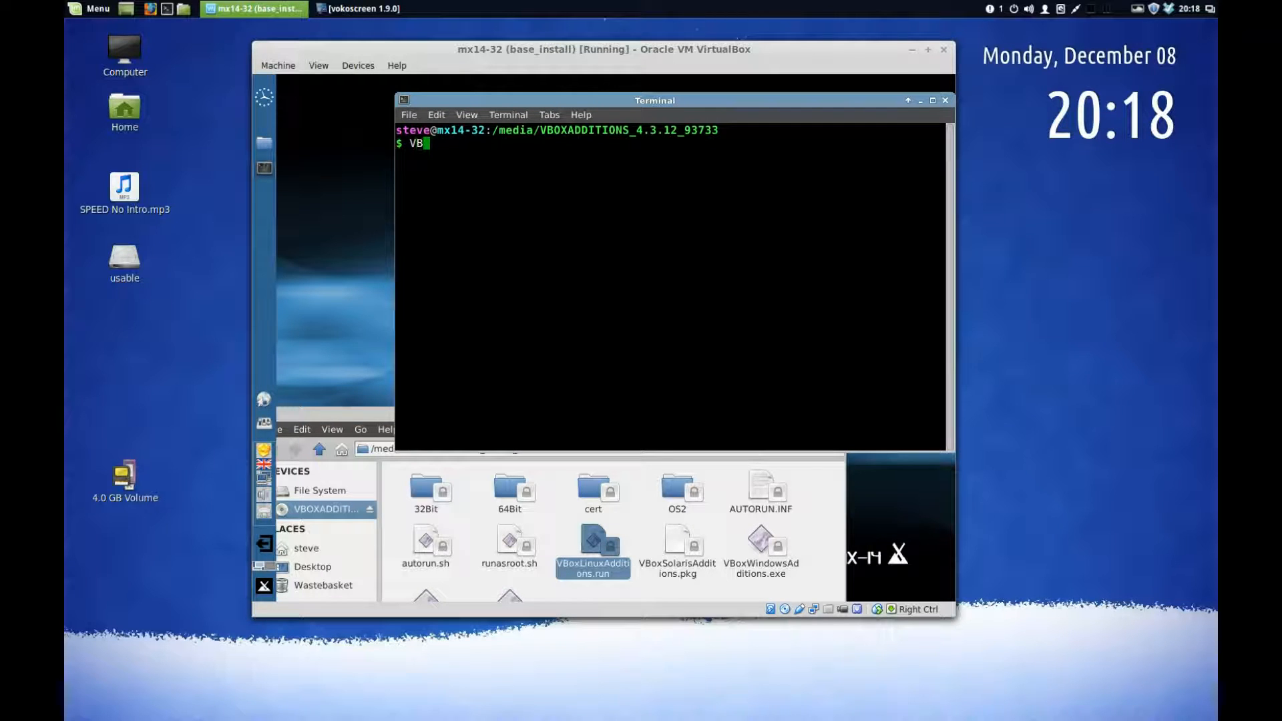
{"action": "type", "text": "ox"}
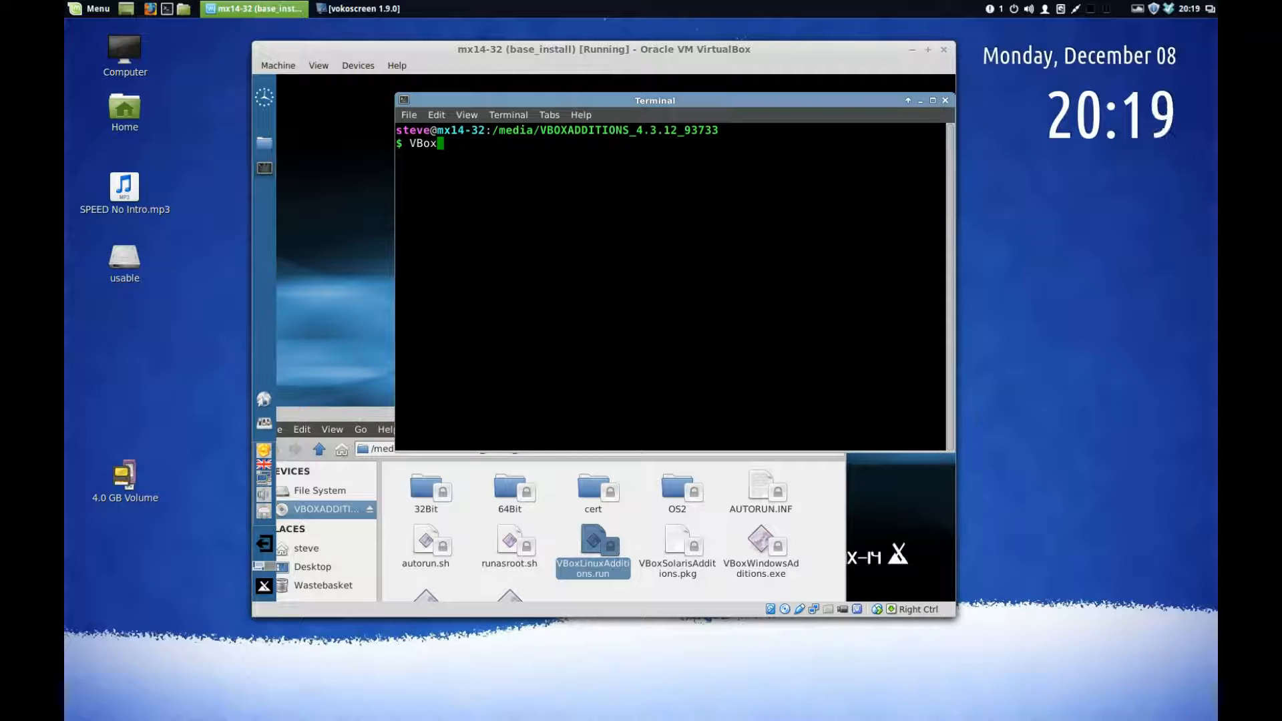
{"action": "type", "text": "L"}
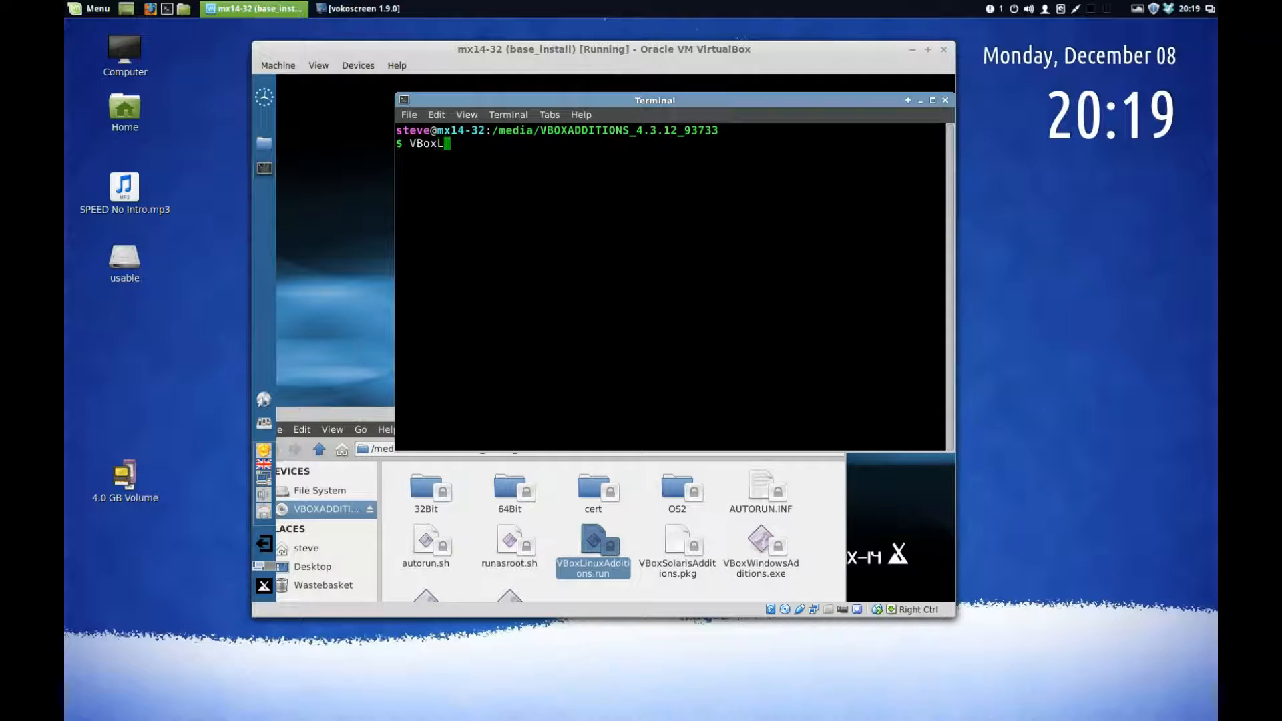
{"action": "mouse_move", "coordinate": [500, 173]}
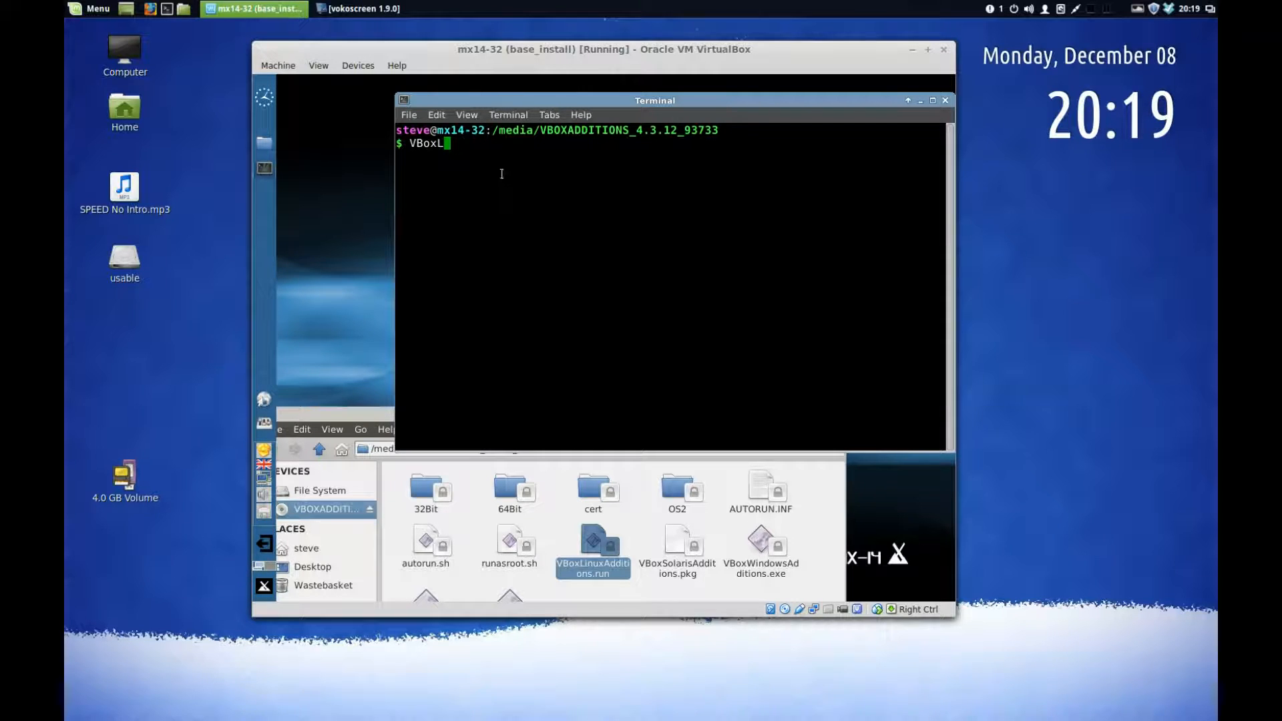
{"action": "type", "text": "inu"}
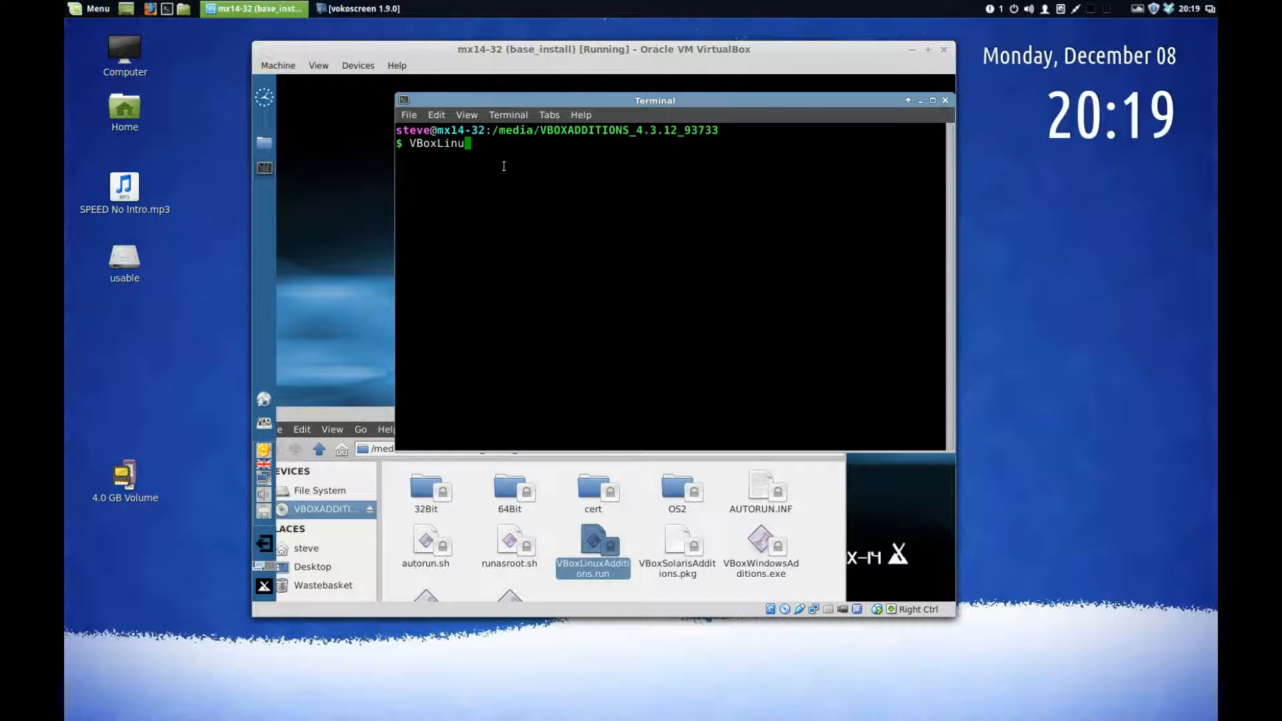
{"action": "type", "text": "x"}
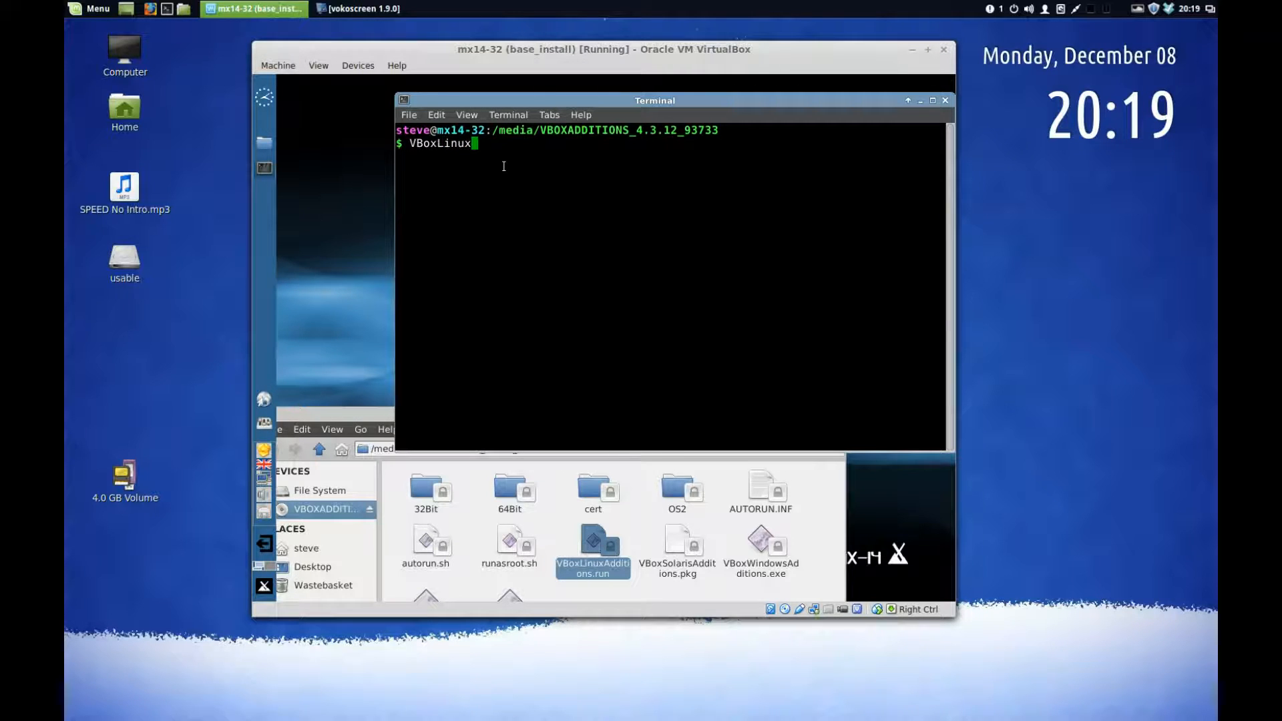
{"action": "type", "text": "Addition"}
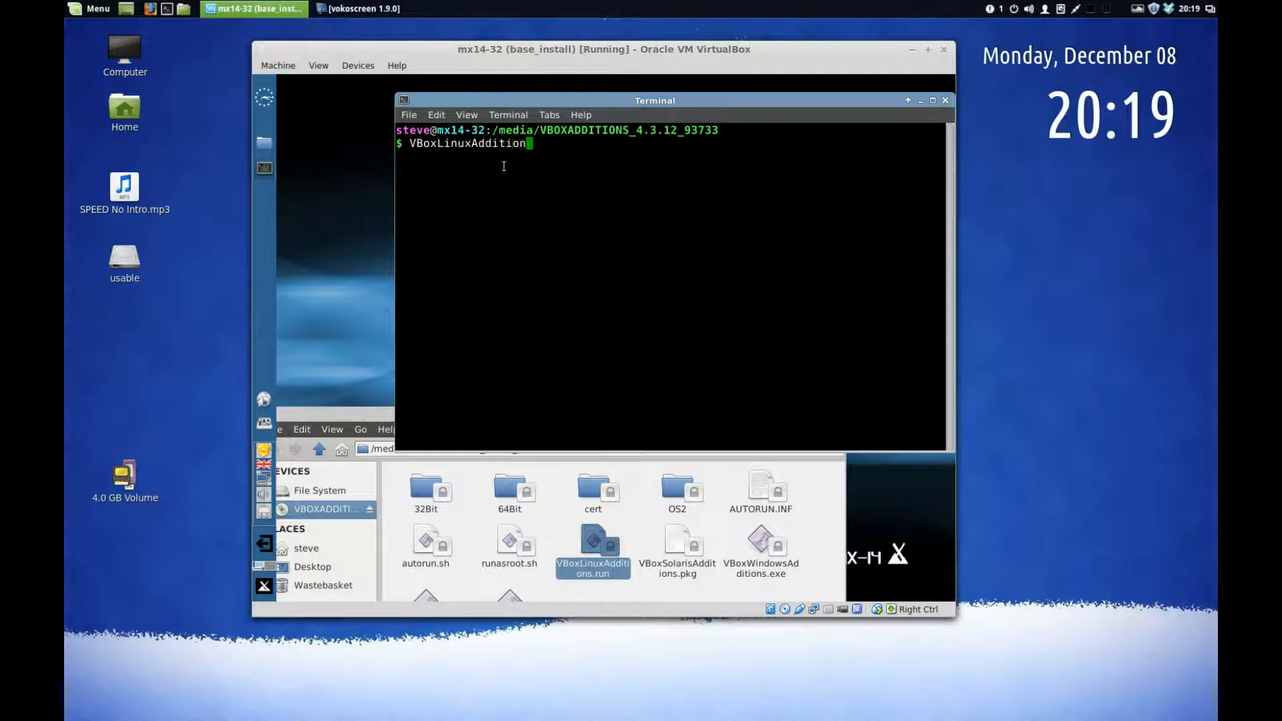
{"action": "type", "text": "."}
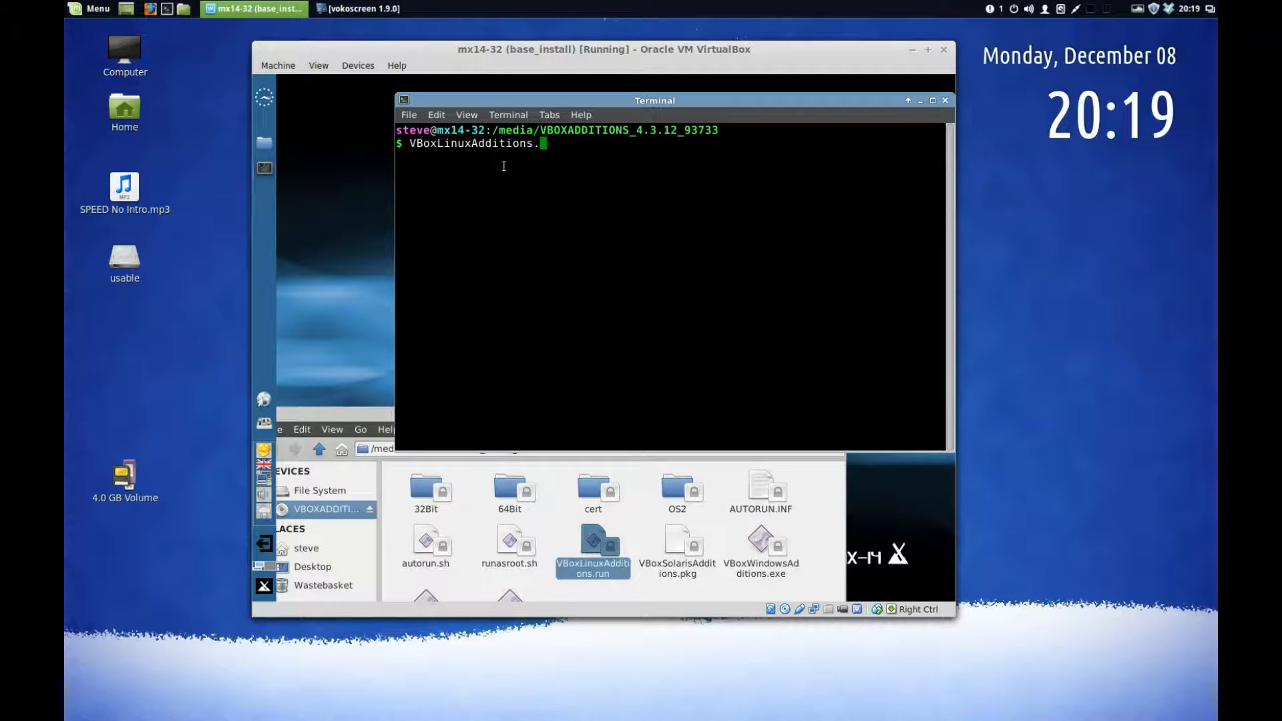
{"action": "type", "text": "run"}
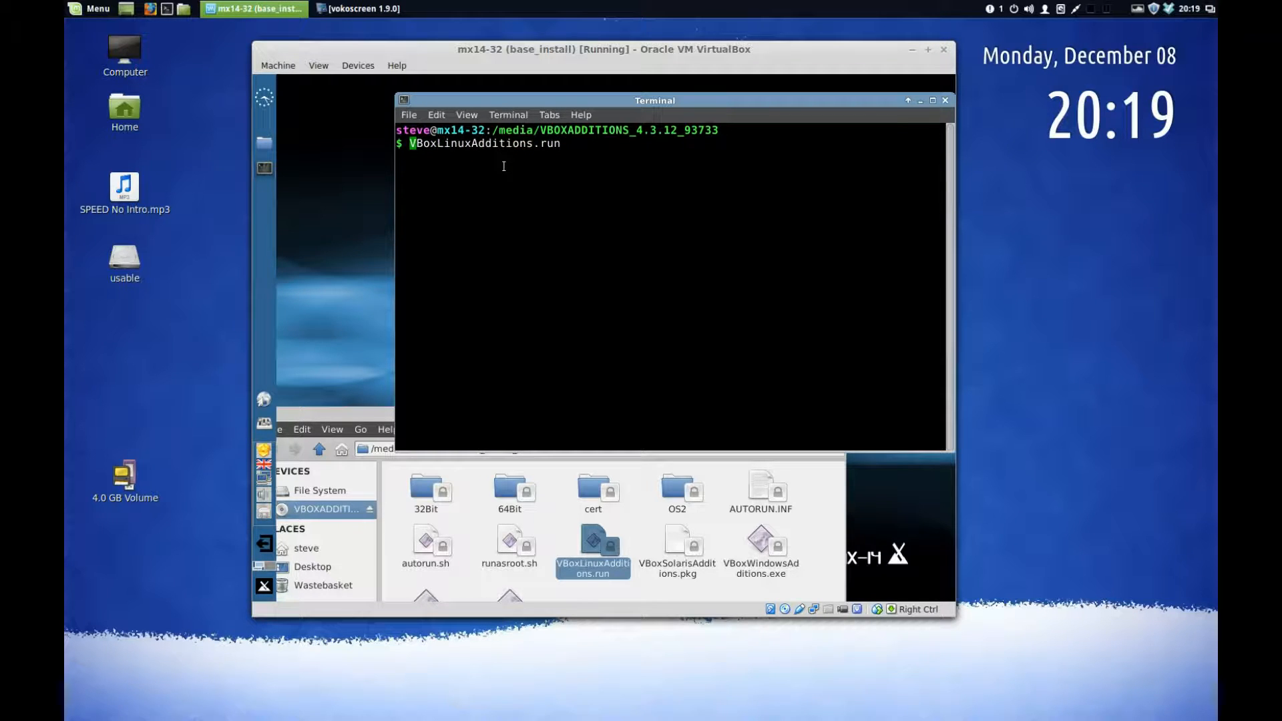
Run ./VBoxLinuxAdditions.run, then rerun it prefixed with sudo after the privilege error
{"action": "key", "text": "Return"}
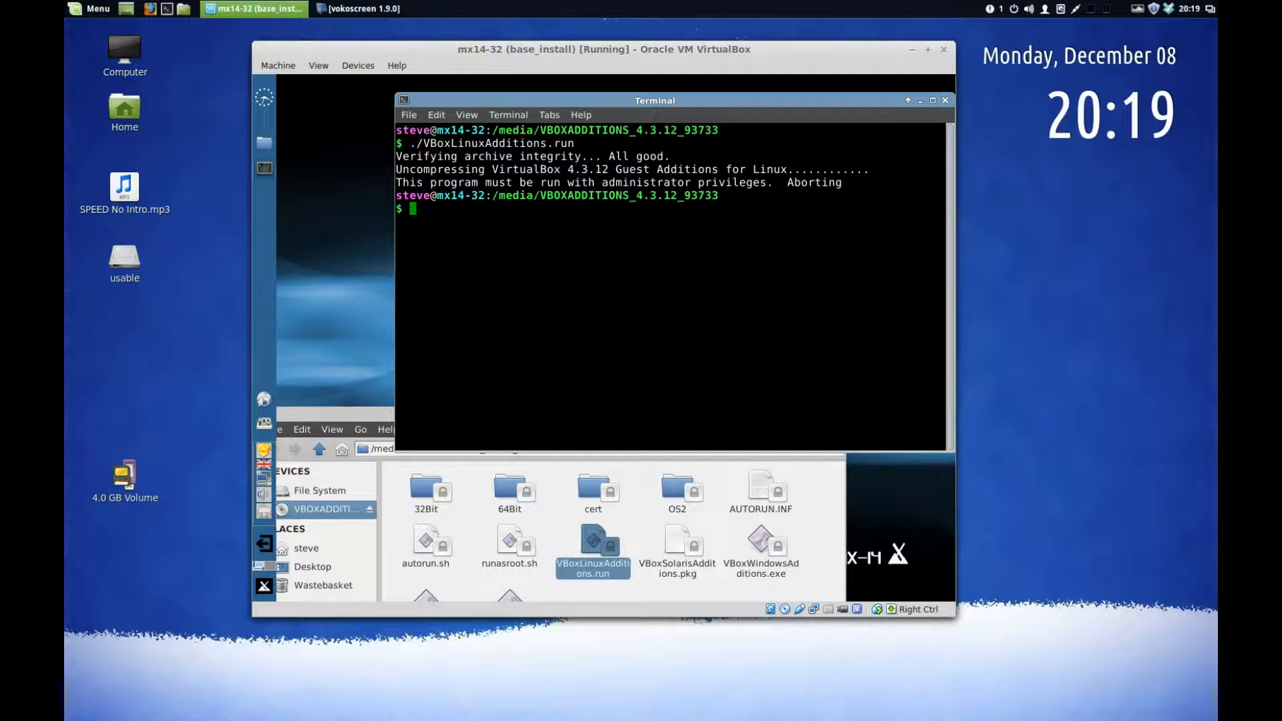
{"action": "type", "text": "./VBoxLinuxAdditions.run"}
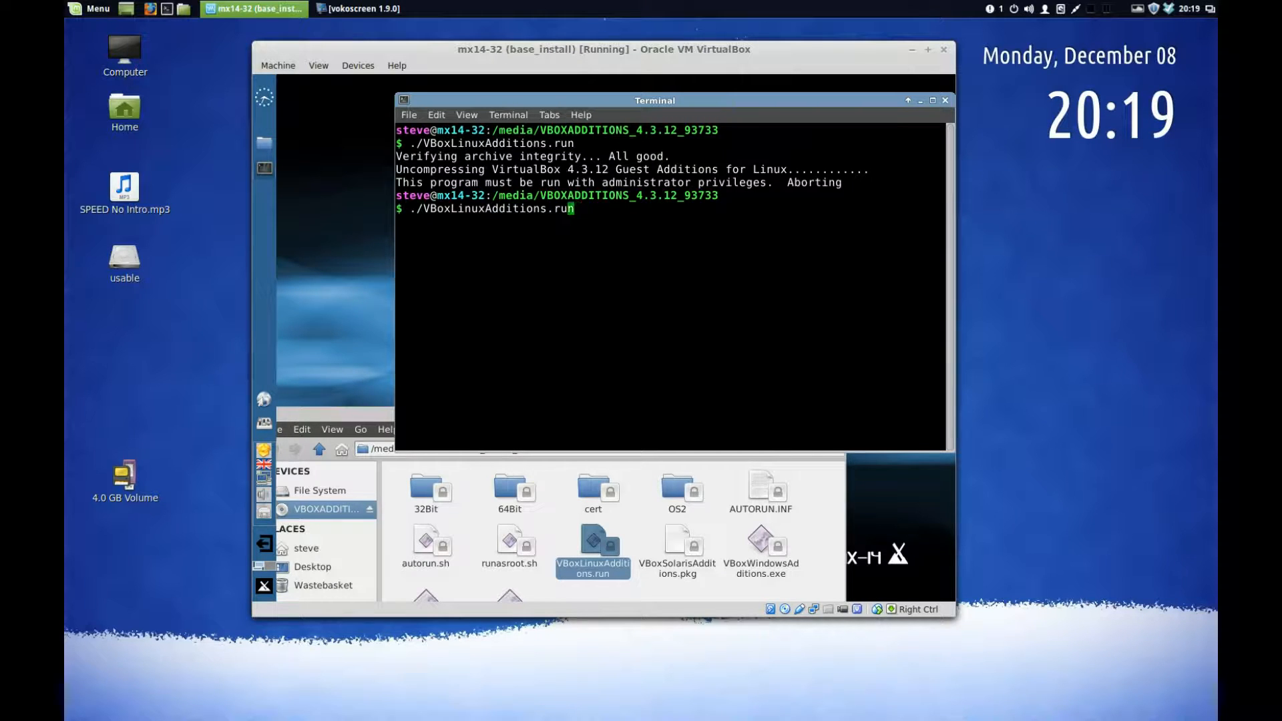
{"action": "key", "text": "Home"}
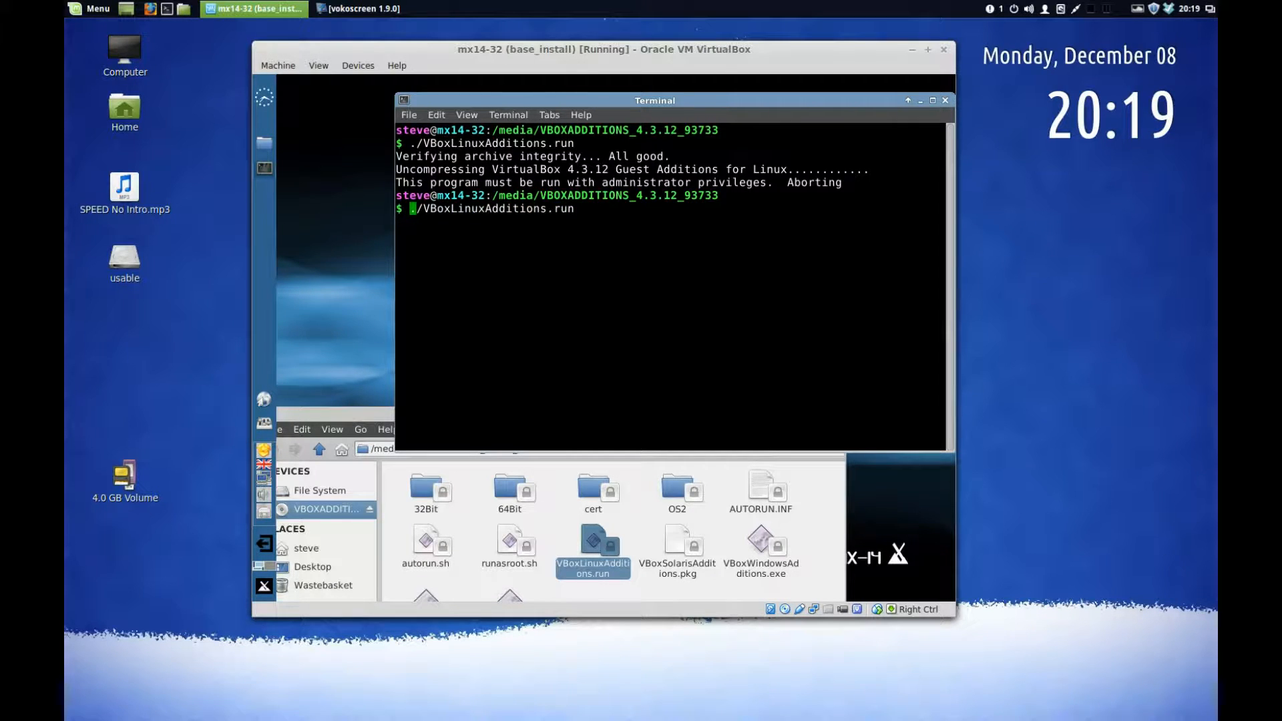
{"action": "type", "text": "sudo"}
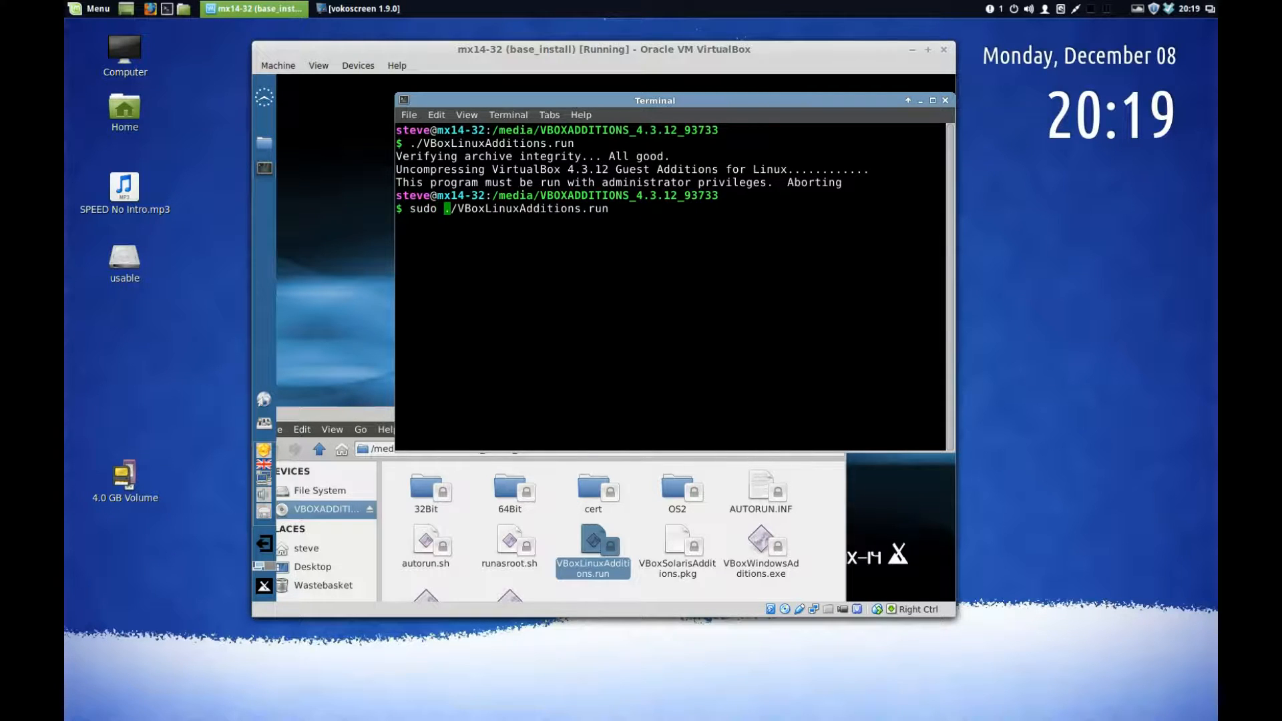
{"action": "key", "text": "Return"}
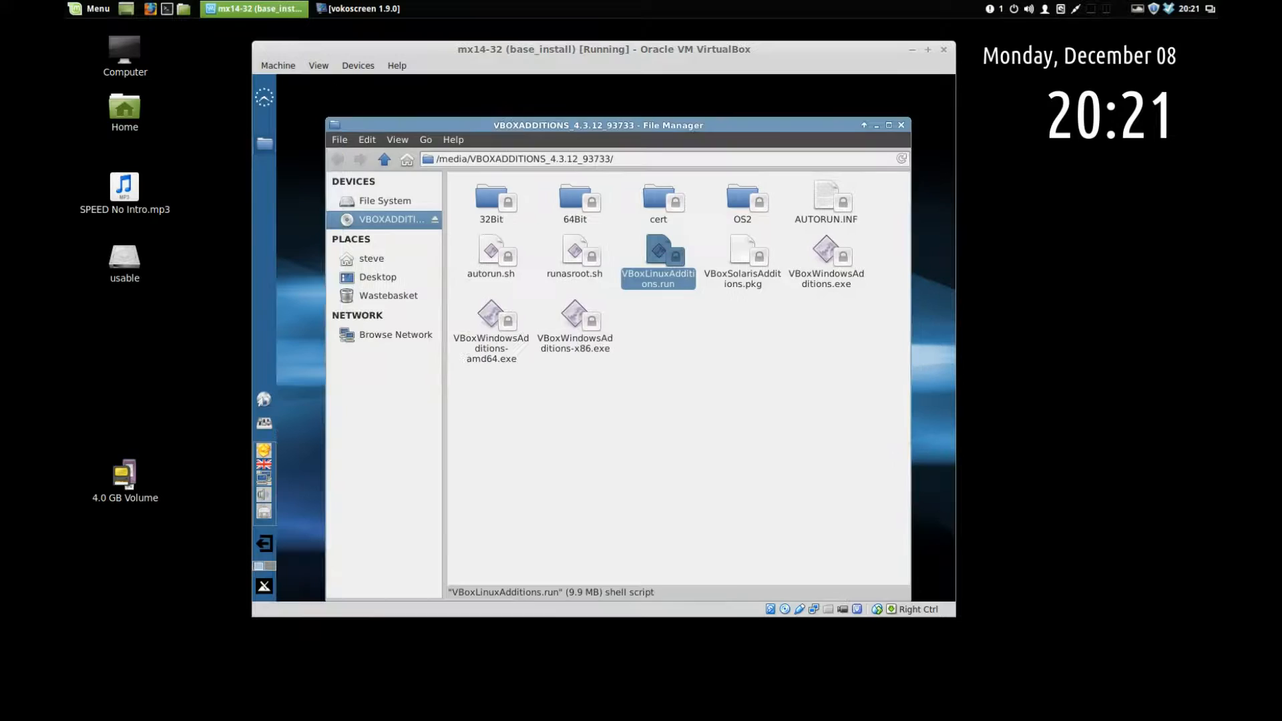
Restart the MX-14 guest and boot the default MX GNU/Linux entry at GRUB
{"action": "left_click", "coordinate": [900, 125]}
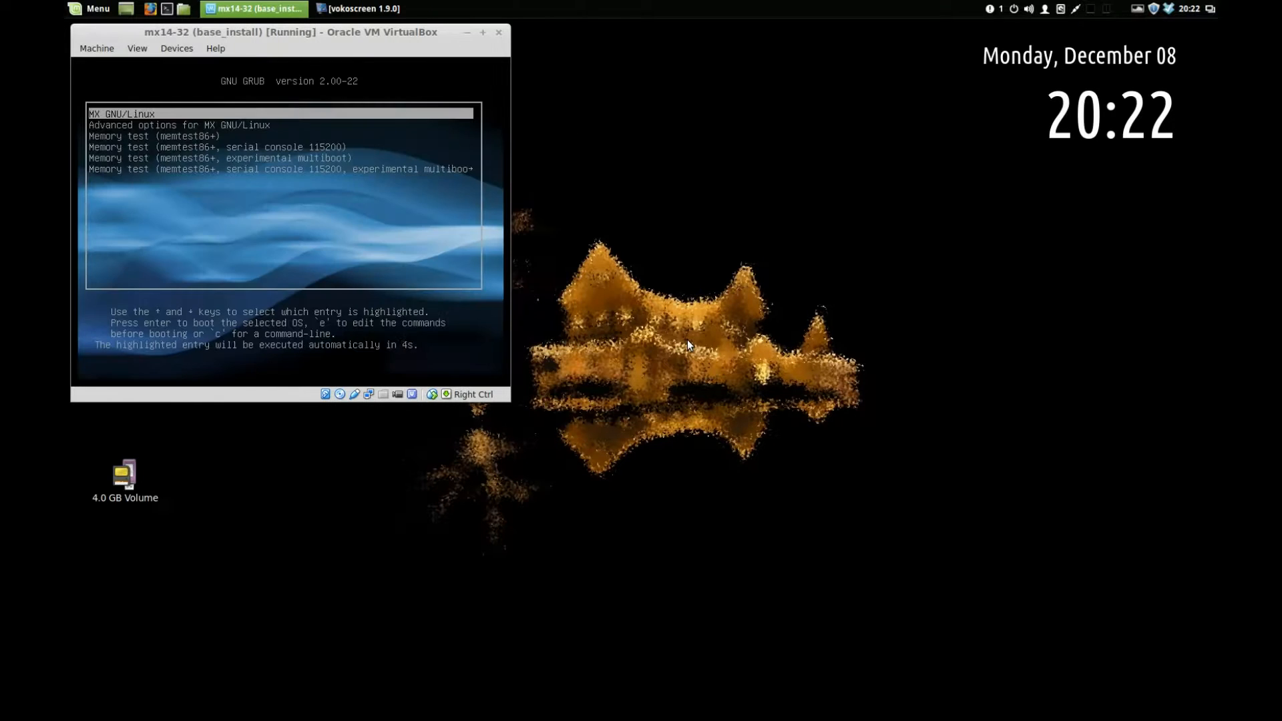
{"action": "key", "text": "Return"}
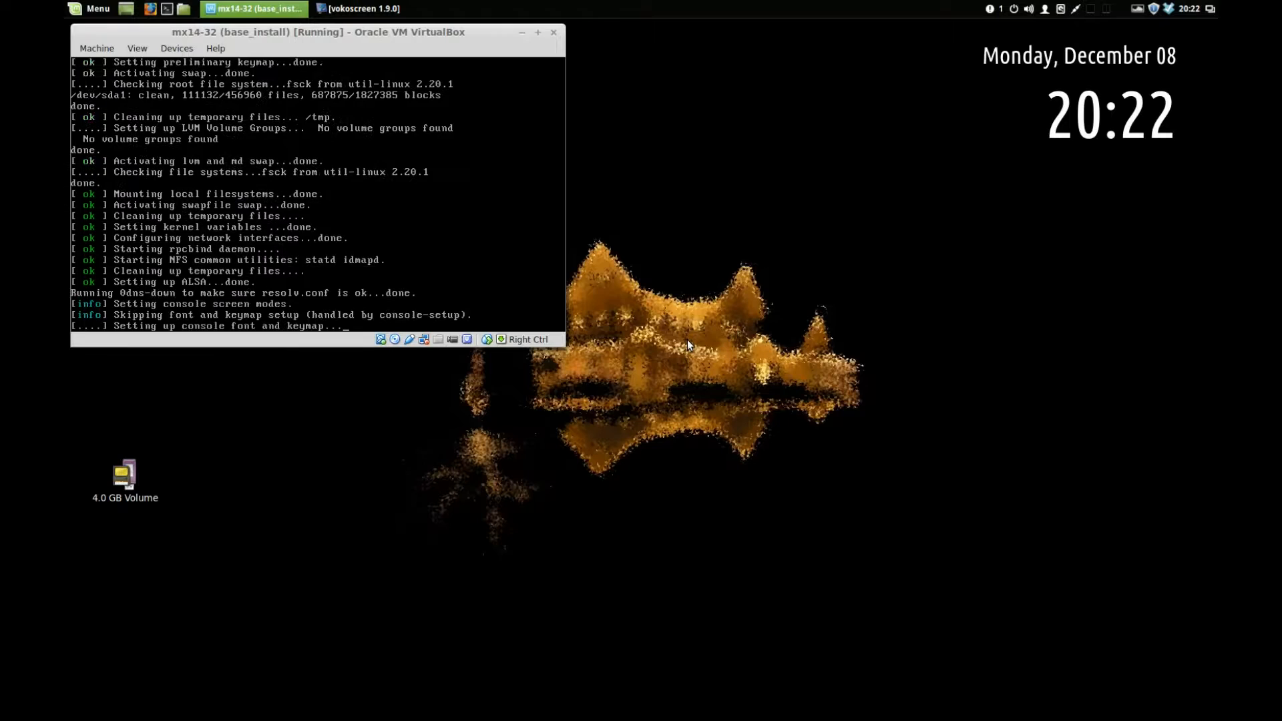
Switch the VM window to fullscreen and confirm in the information dialog
{"action": "left_click", "coordinate": [537, 33]}
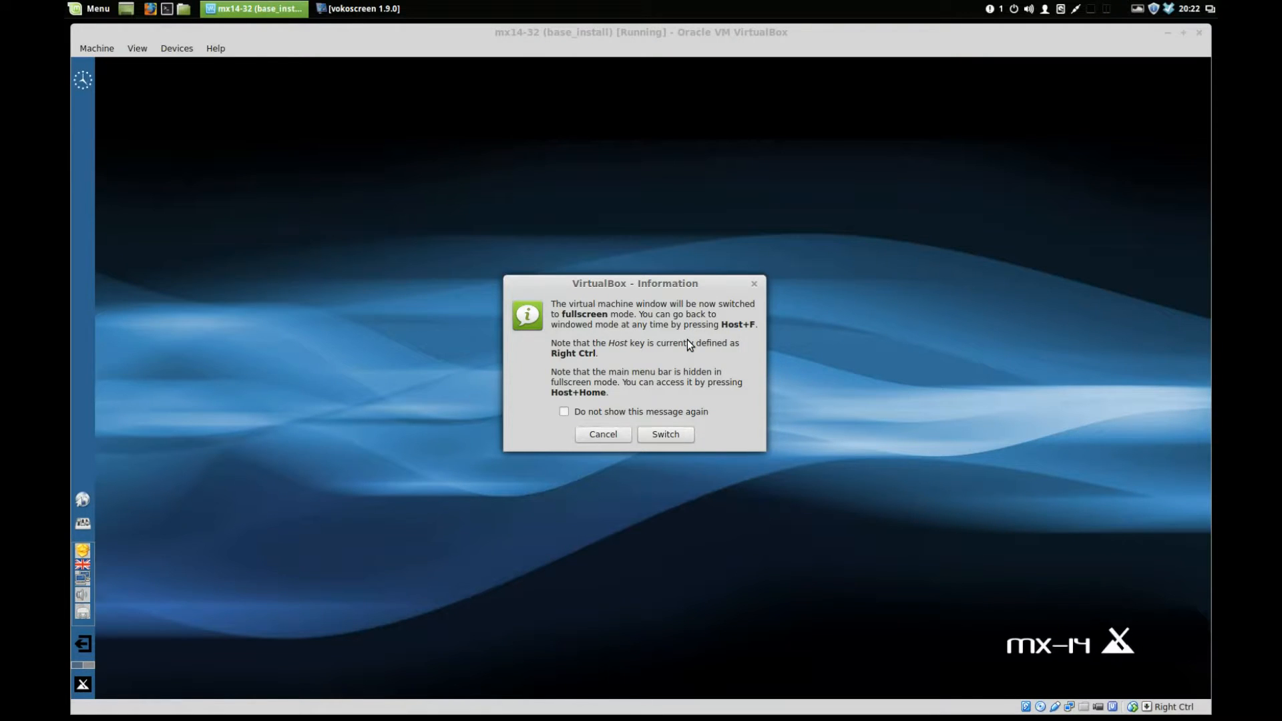
{"action": "left_click", "coordinate": [665, 434]}
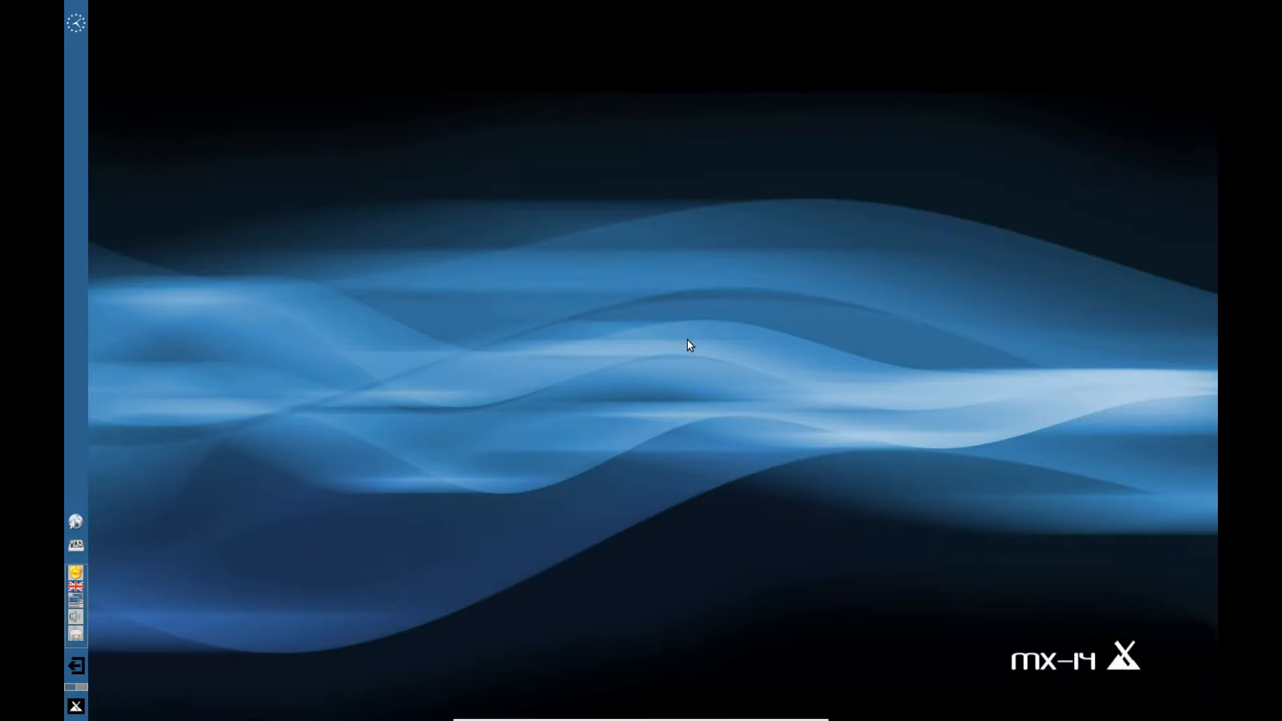
{"action": "mouse_move", "coordinate": [908, 393]}
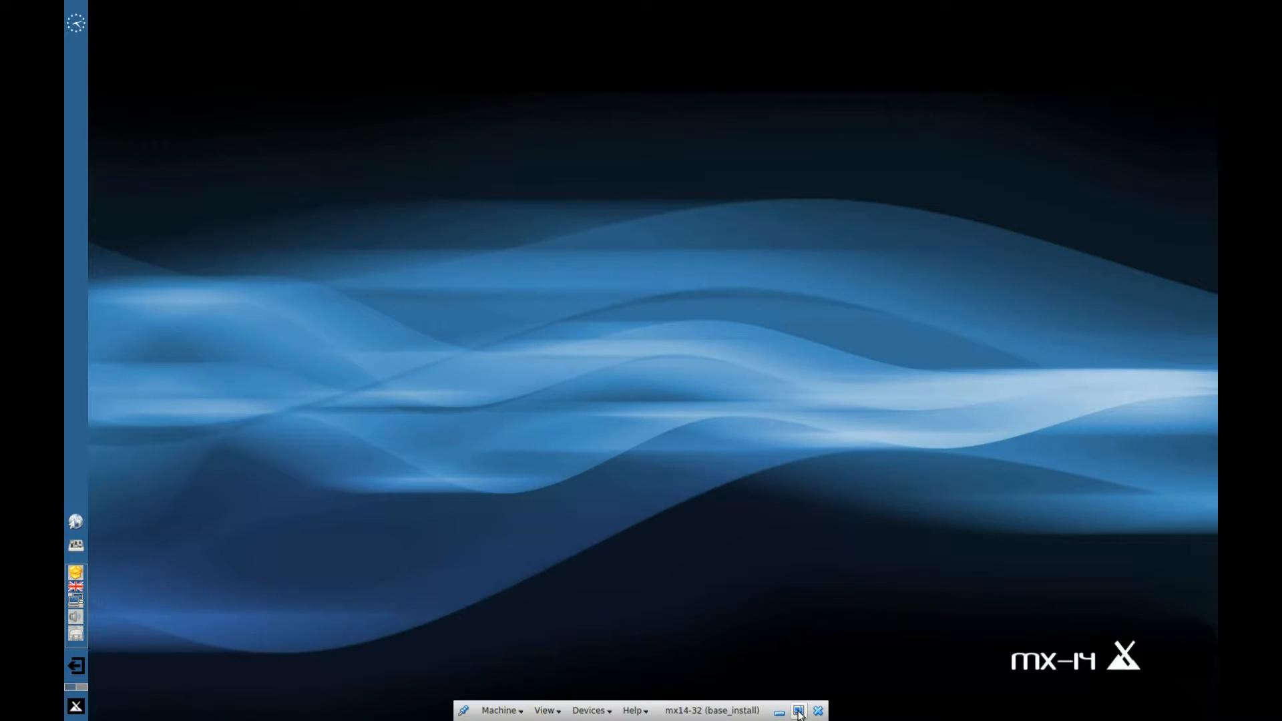
{"action": "mouse_move", "coordinate": [799, 710]}
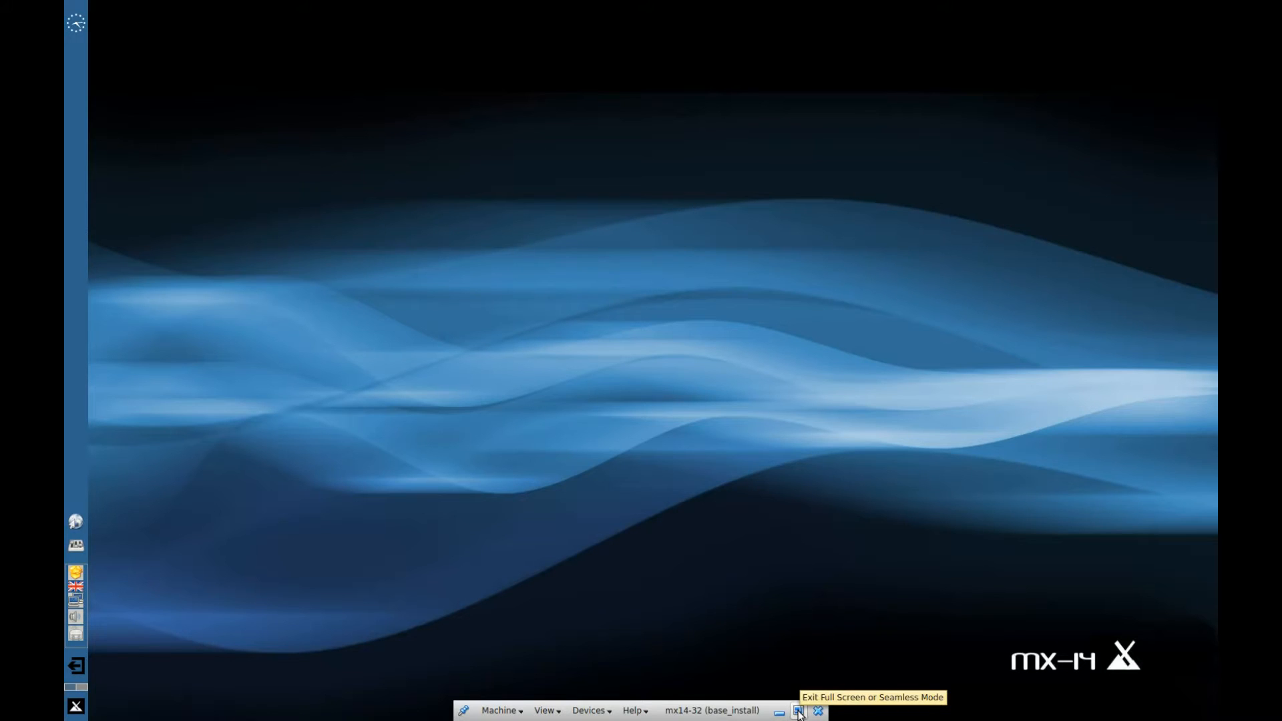